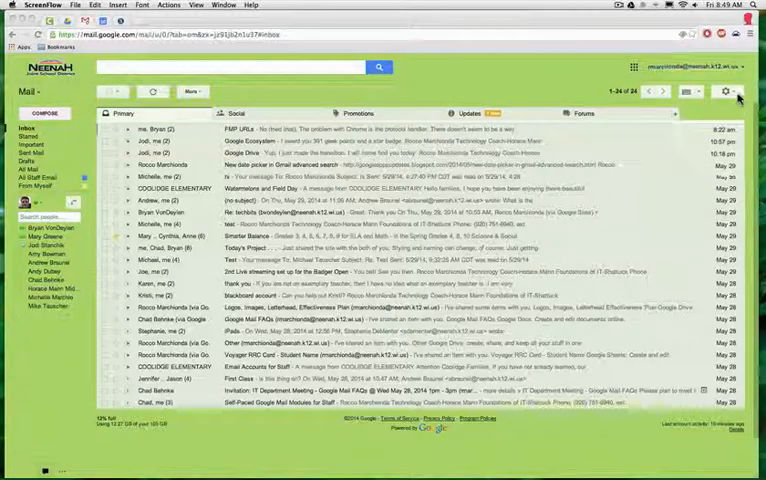
- Reach Gmail's General settings page from the gear menu
{"action": "left_click", "coordinate": [728, 92]}
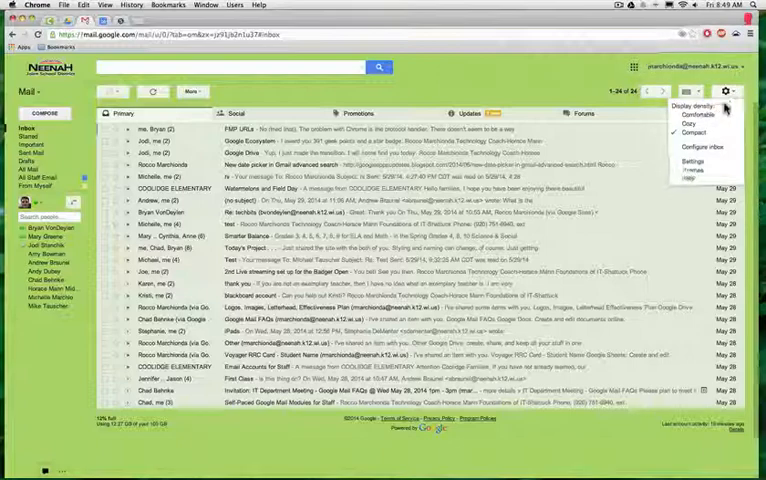
{"action": "left_click", "coordinate": [728, 92]}
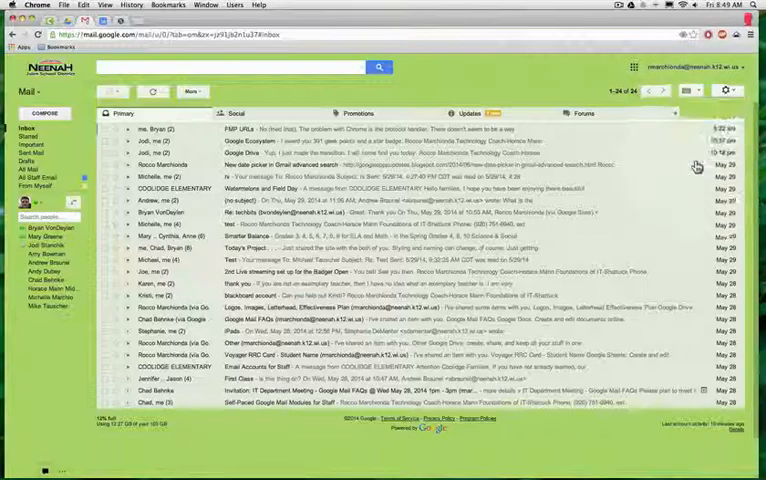
{"action": "left_click", "coordinate": [728, 92]}
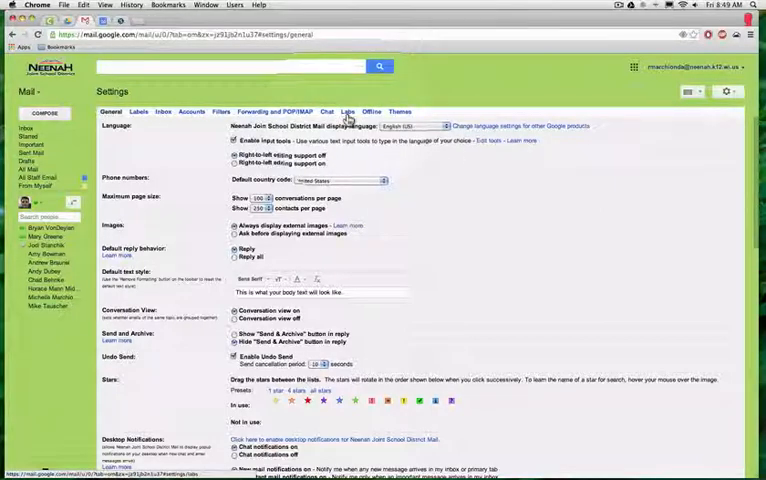
- Enable the Preview Pane lab on the Labs page and save the changes
{"action": "left_click", "coordinate": [348, 112]}
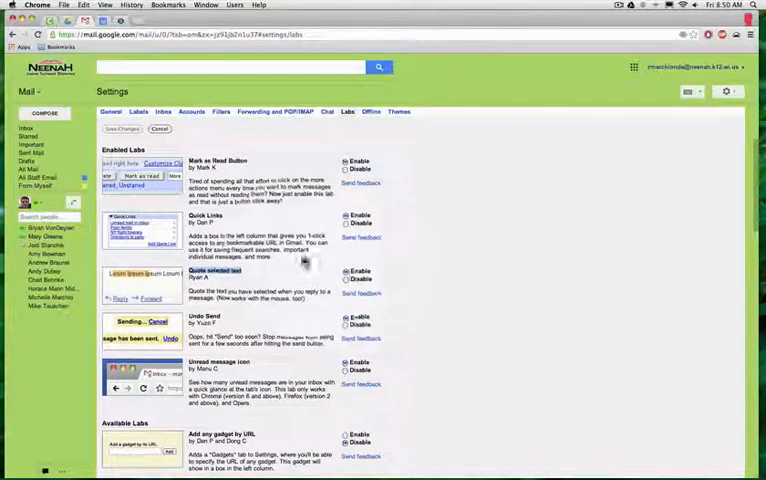
{"action": "scroll", "scroll_direction": "down", "scroll_amount": 3}
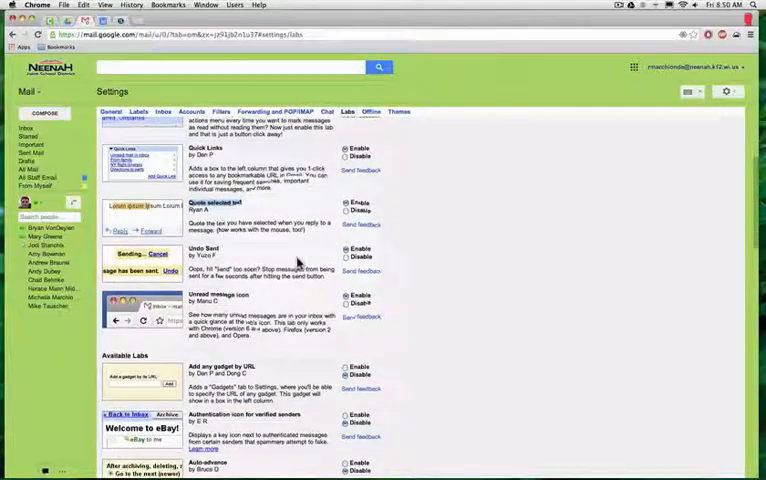
{"action": "scroll", "scroll_direction": "down", "scroll_amount": 3}
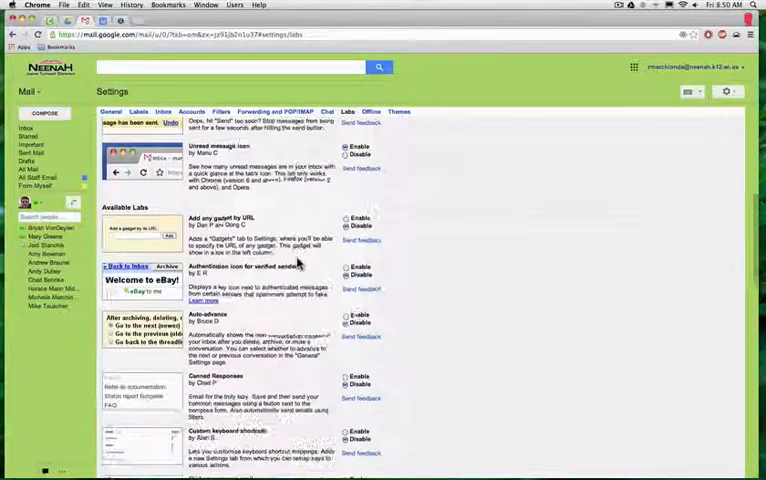
{"action": "scroll", "scroll_direction": "down", "scroll_amount": 3}
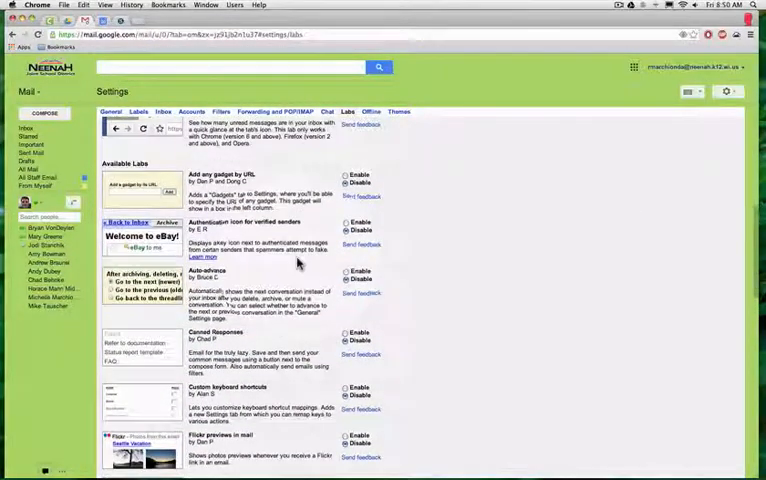
{"action": "scroll", "scroll_direction": "down", "scroll_amount": 3}
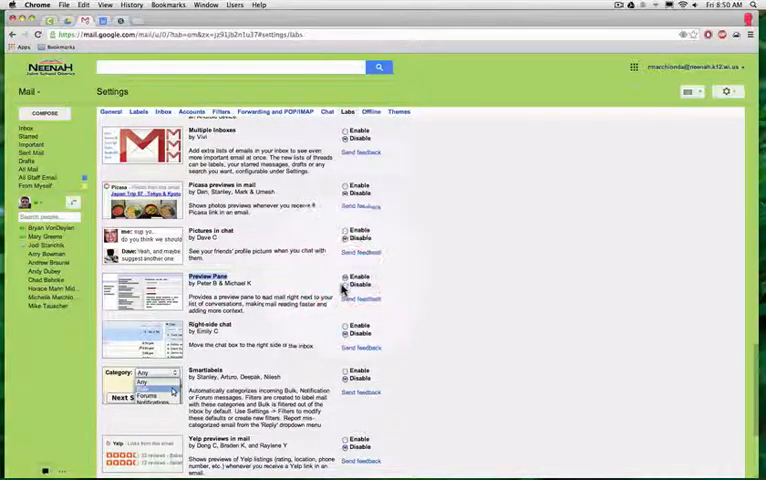
{"action": "scroll", "scroll_direction": "down", "scroll_amount": 3}
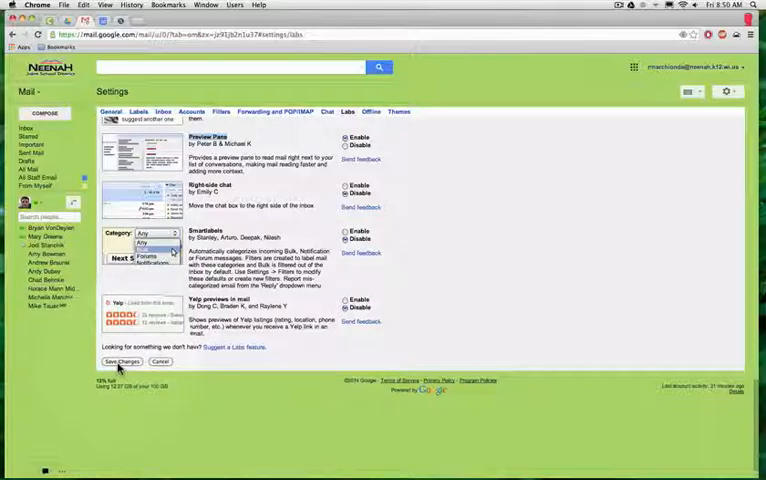
{"action": "left_click", "coordinate": [122, 360]}
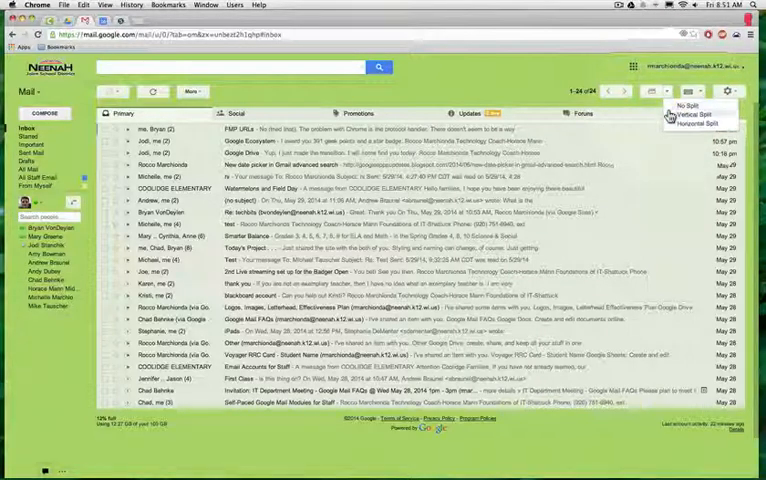
- Switch the inbox to Vertical Split, showing a reading pane beside the message list
{"action": "left_click", "coordinate": [668, 118]}
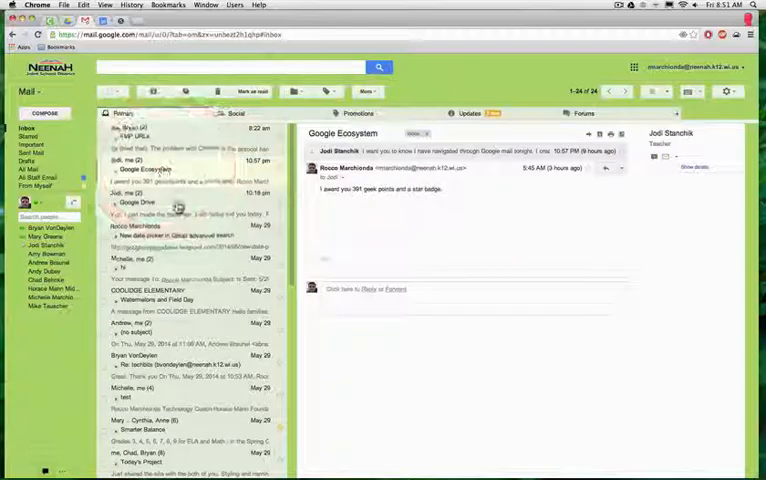
- Switch to Horizontal Split, placing the reading pane below the message list
{"action": "left_click", "coordinate": [140, 202]}
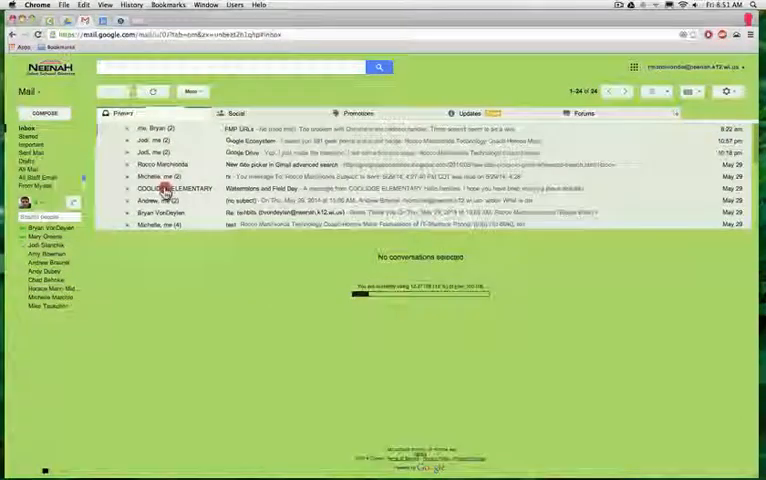
- Choose No Split to return to a full-width message list
{"action": "left_click", "coordinate": [176, 188]}
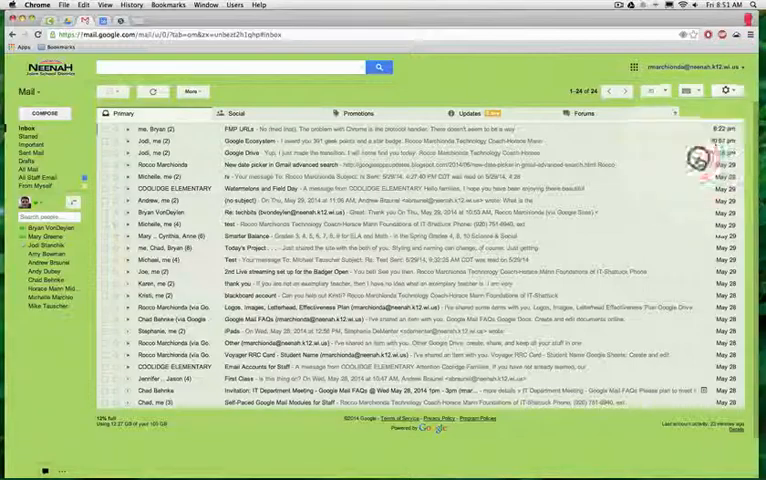
- Return to the Labs settings and scroll to Preview Pane among the enabled labs
{"action": "left_click", "coordinate": [728, 92]}
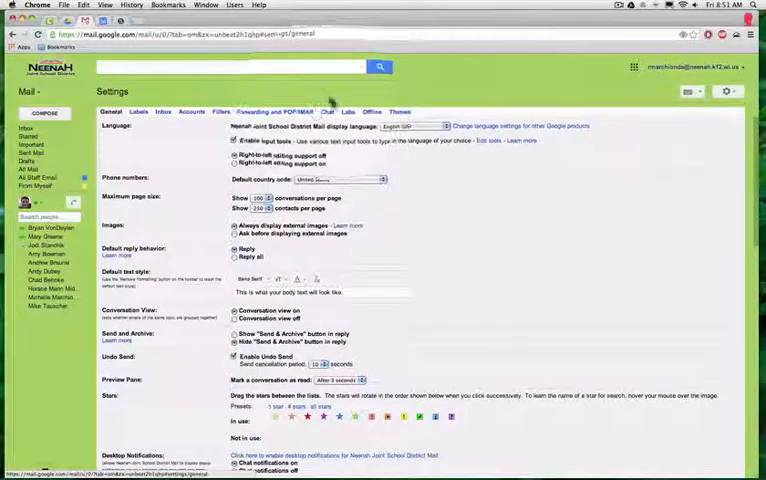
{"action": "left_click", "coordinate": [348, 112]}
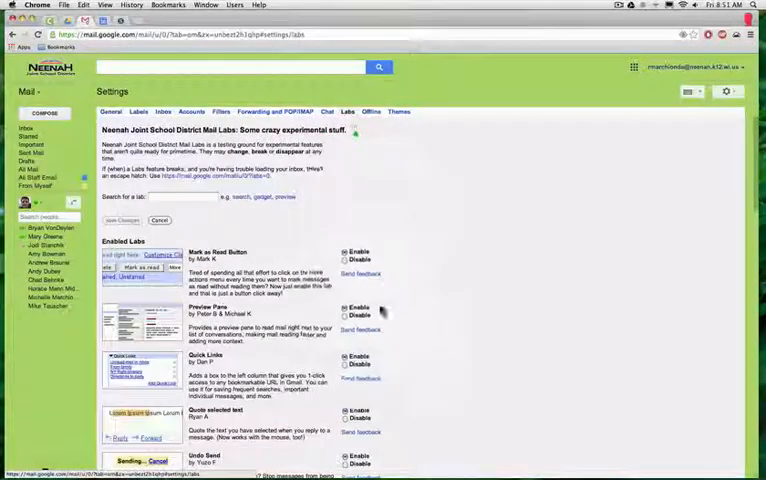
{"action": "scroll", "scroll_direction": "down", "scroll_amount": 3}
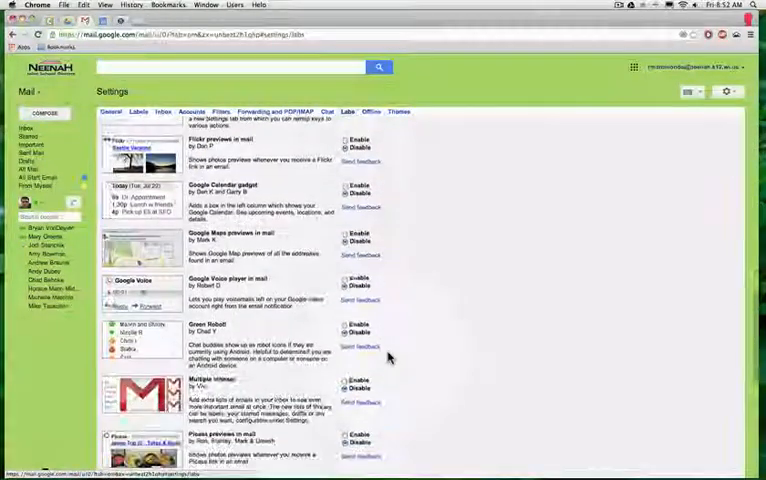
{"action": "scroll", "scroll_direction": "down", "scroll_amount": 3}
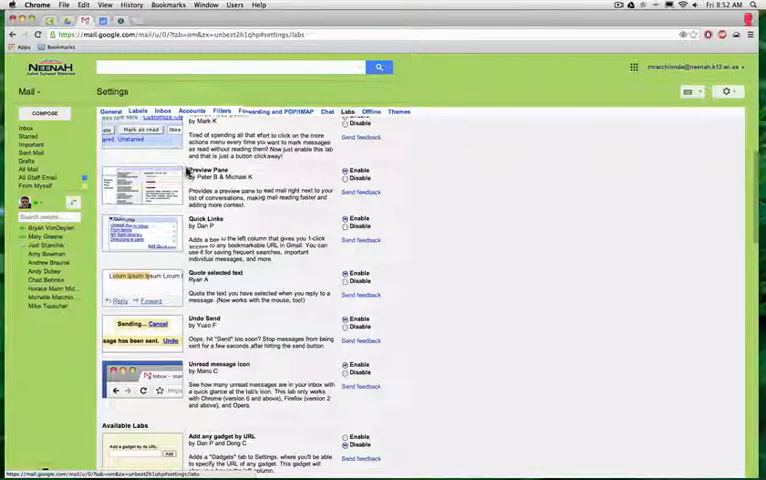